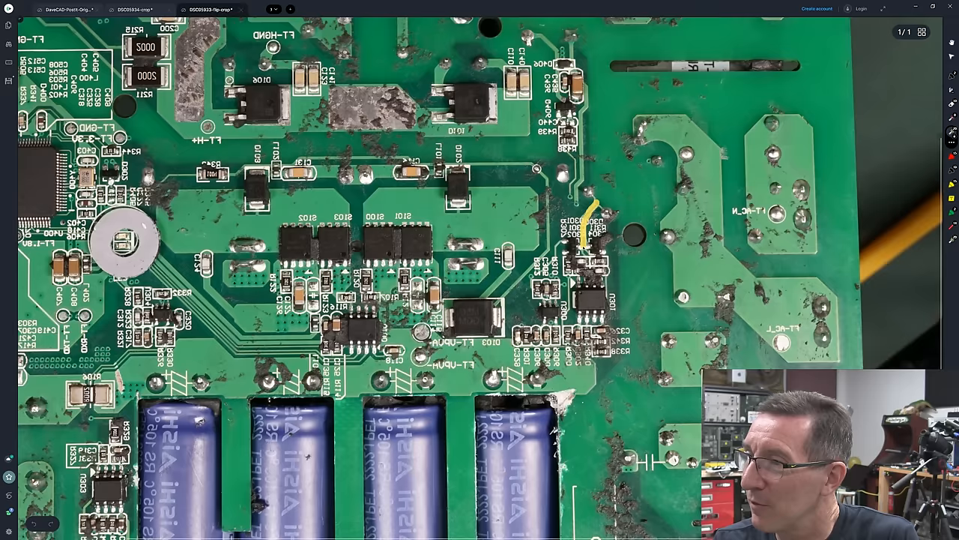
Pan the flipped board photo to show the full board with its red MOSFET traces
left_click_drag(592, 203, 566, 322)
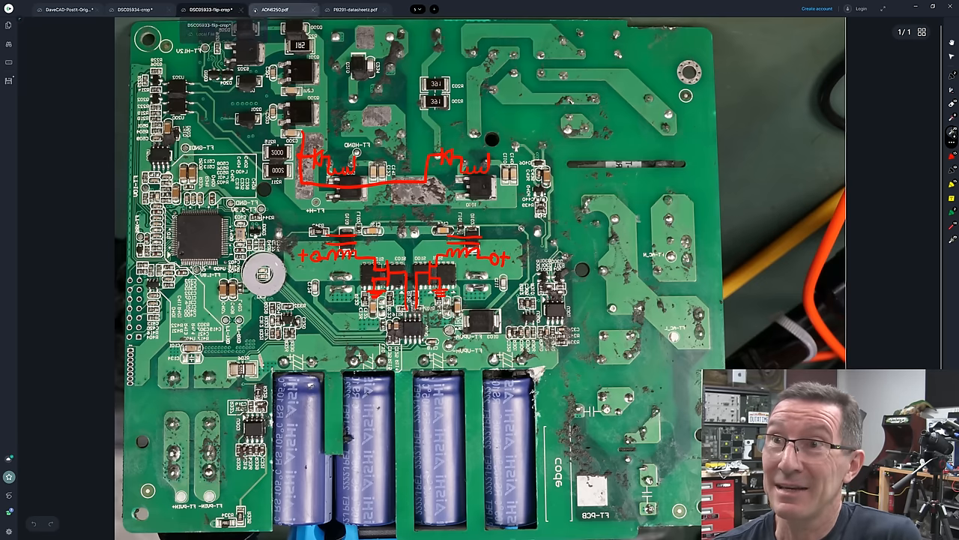
Switch to the AON6250.pdf datasheet tab
left_click(134, 9)
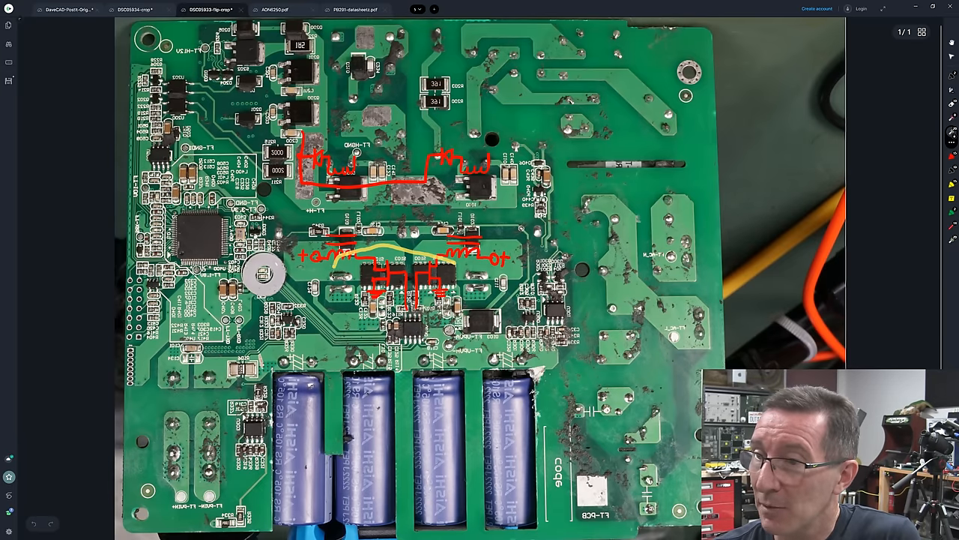
mouse_move(276, 9)
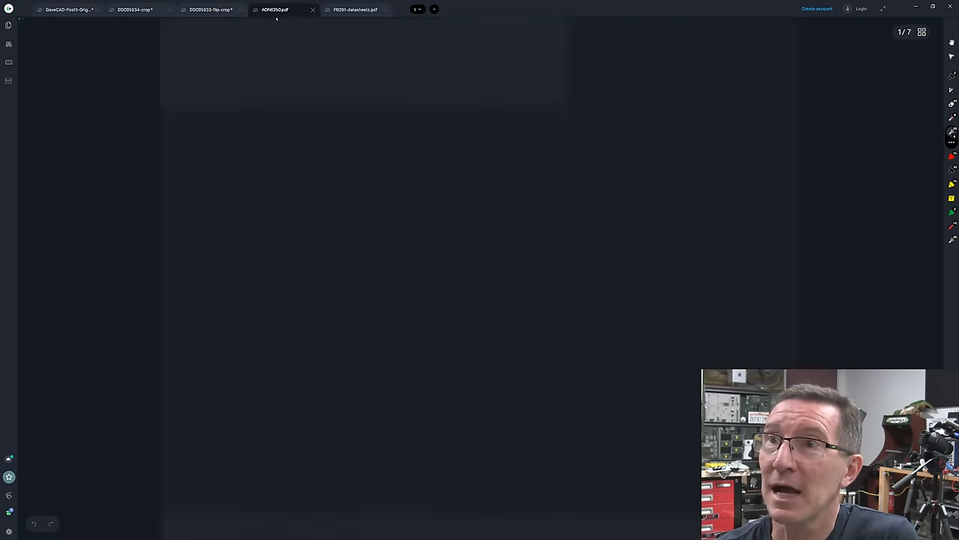
Scroll through the AON6250 MOSFET datasheet's first page, then return to the flipped board photo
left_click(285, 9)
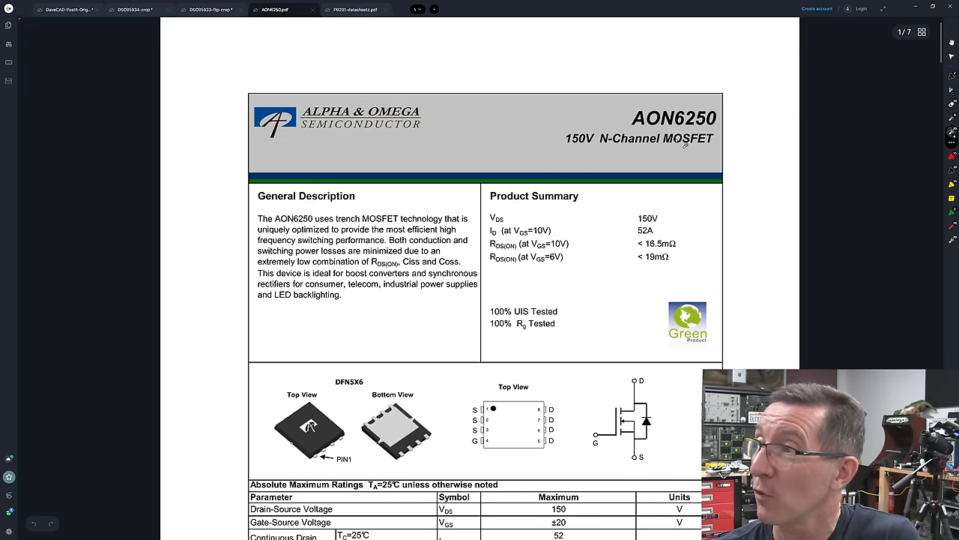
scroll("down", 3)
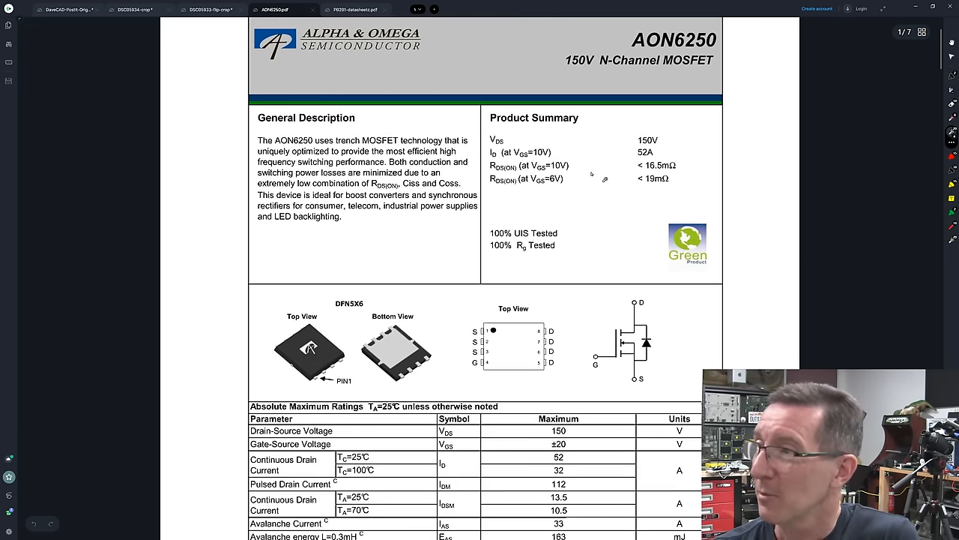
mouse_move(592, 174)
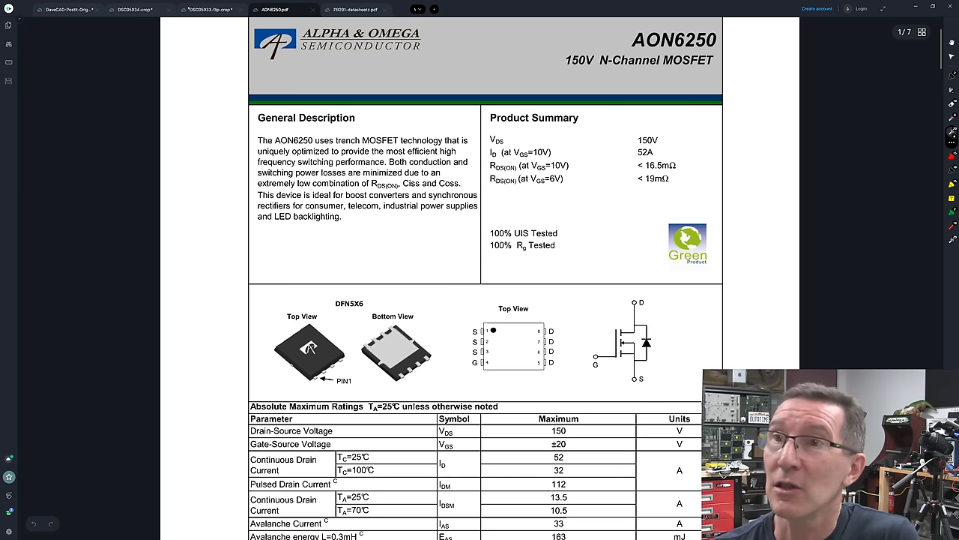
left_click(208, 9)
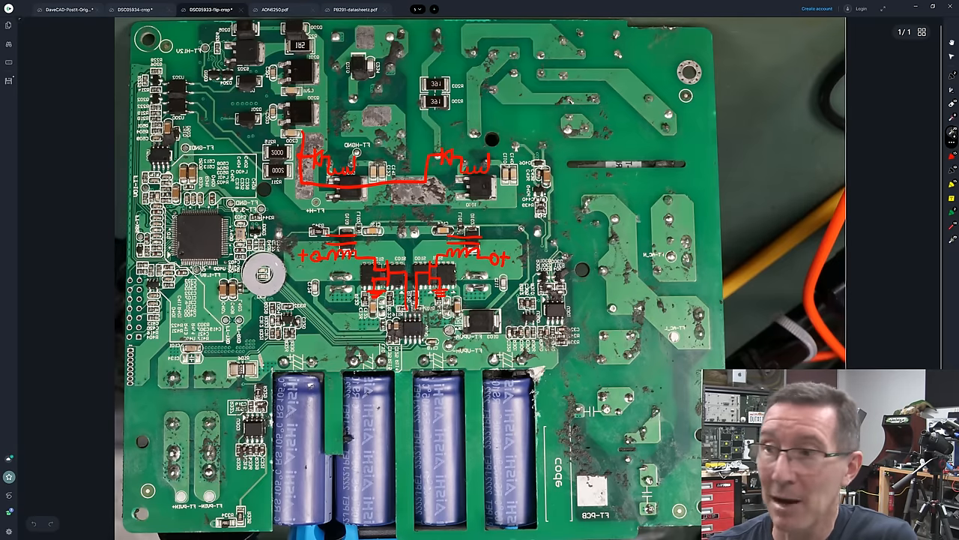
Nudge the view, then show the 88CB0604.snap board photo traced out to GRID
left_click_drag(417, 267, 449, 297)
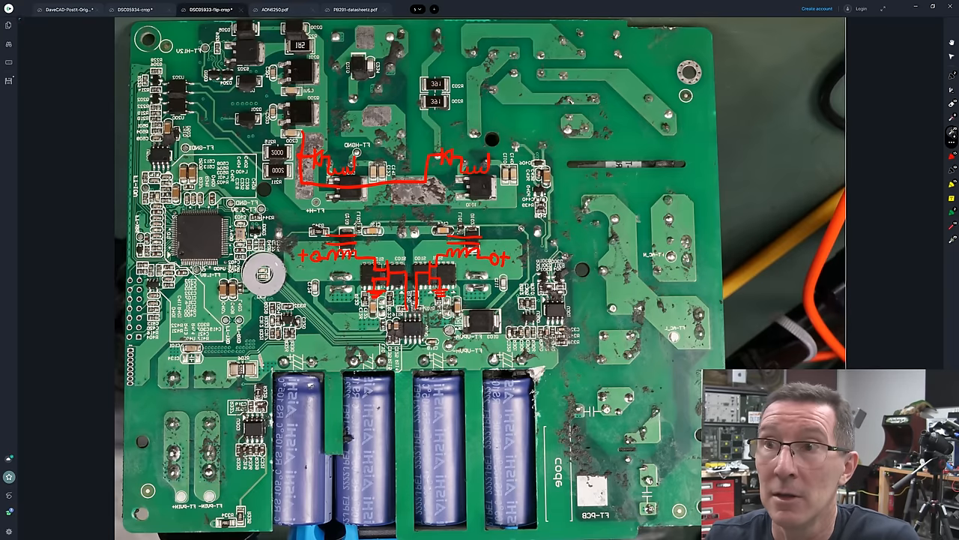
left_click(135, 9)
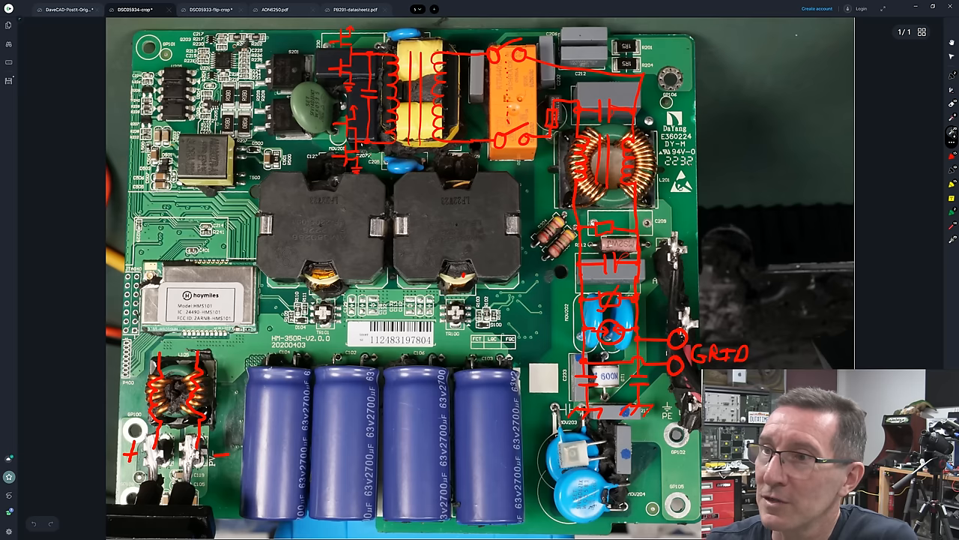
mouse_move(210, 9)
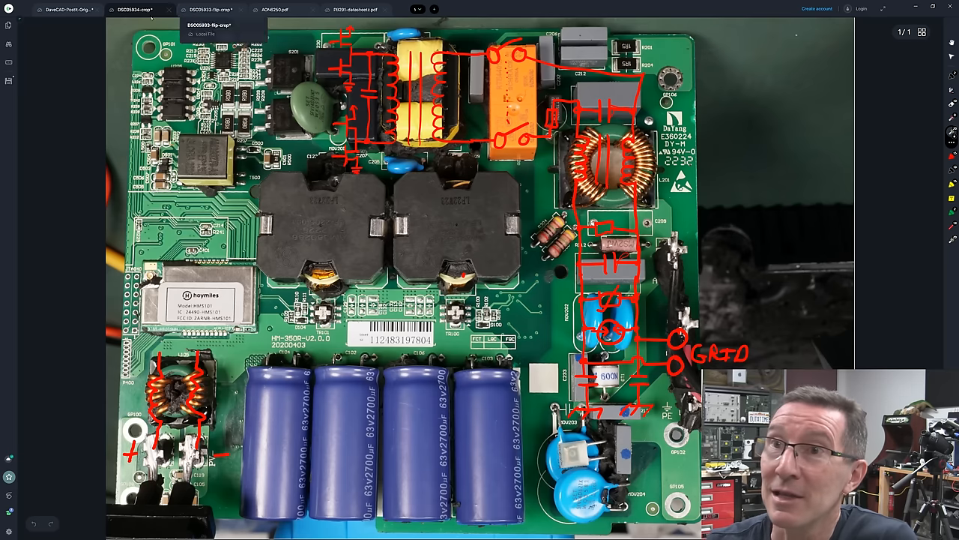
mouse_move(282, 9)
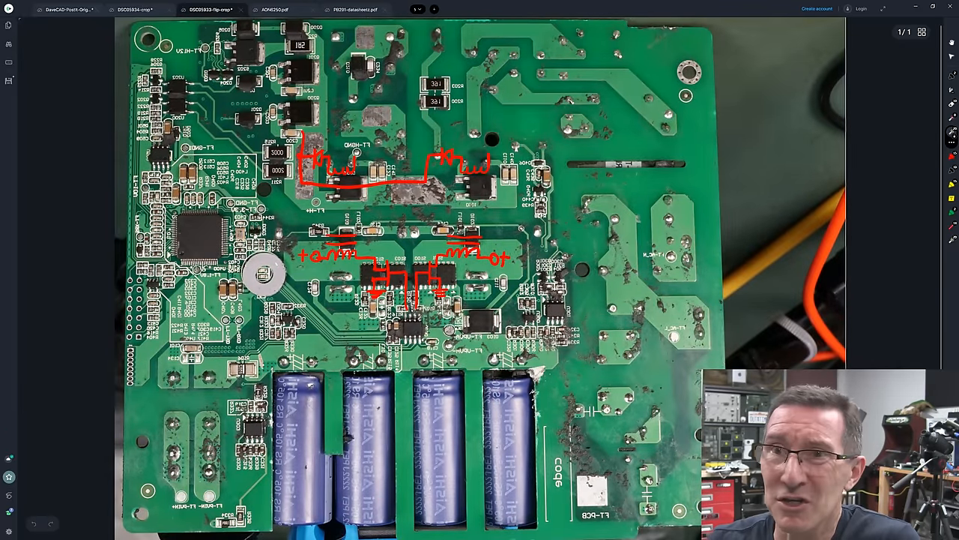
Pan slightly on the board photo traced in red out to the GRID terminals
left_click_drag(397, 317, 419, 341)
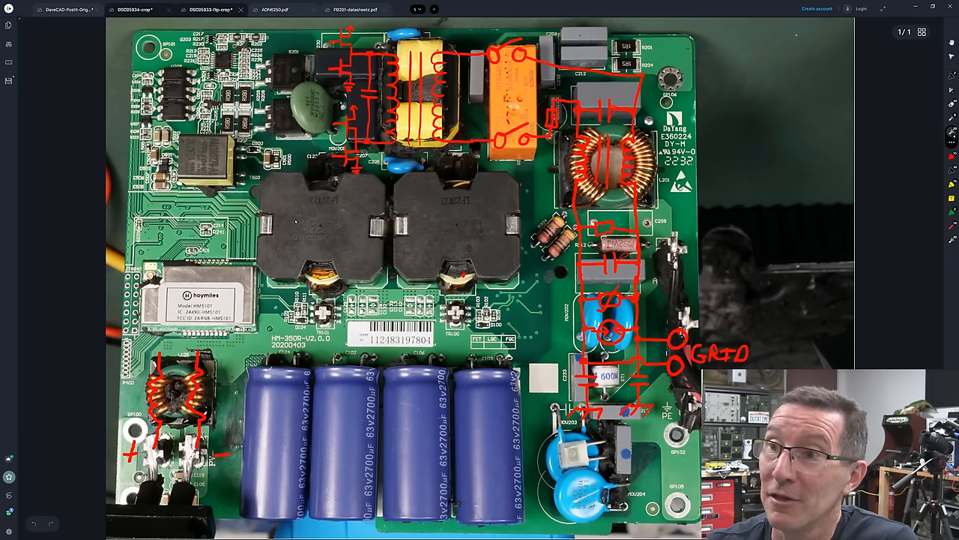
left_click(210, 9)
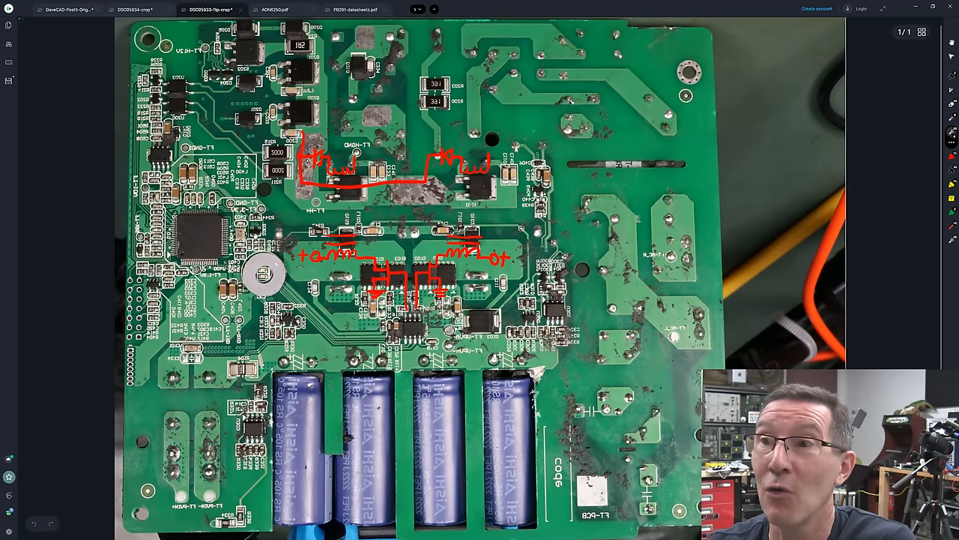
left_click_drag(437, 237, 524, 255)
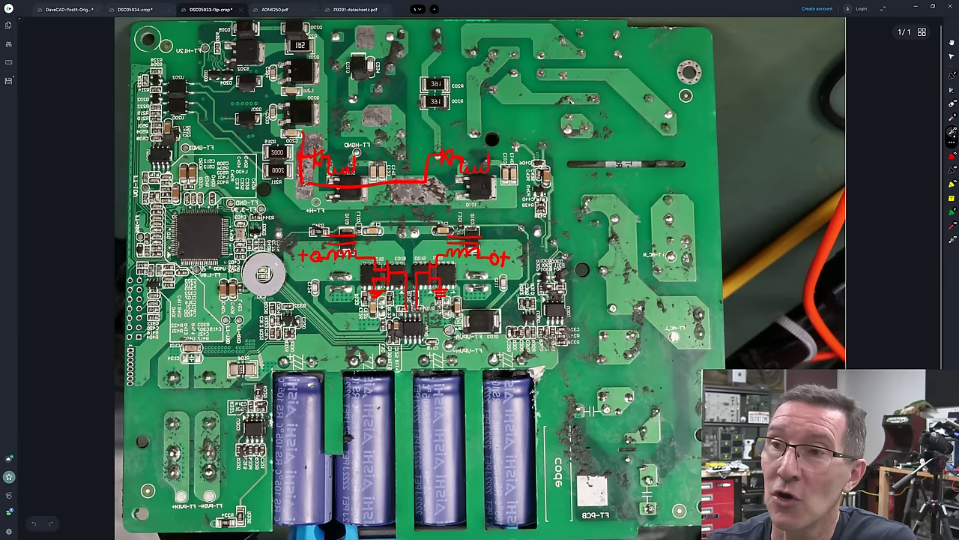
mouse_move(134, 9)
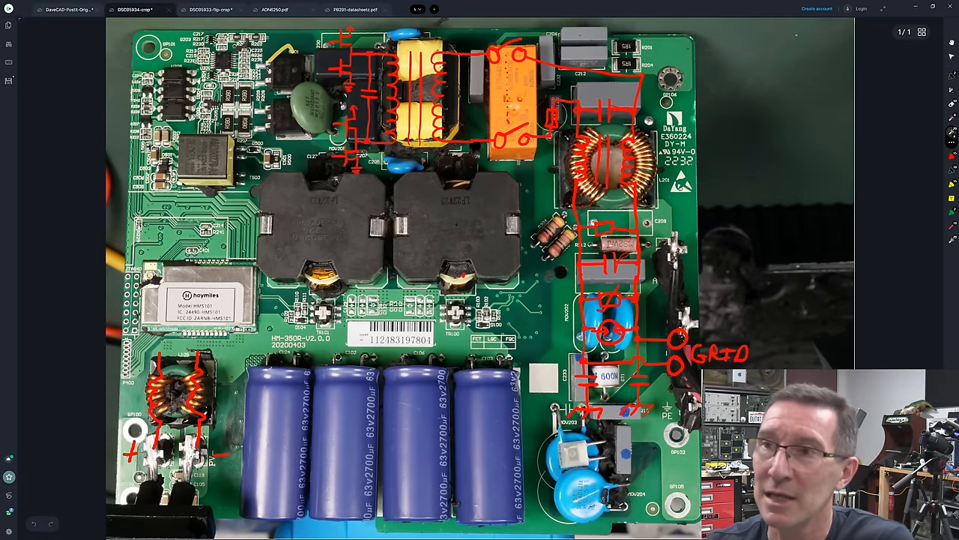
mouse_move(209, 9)
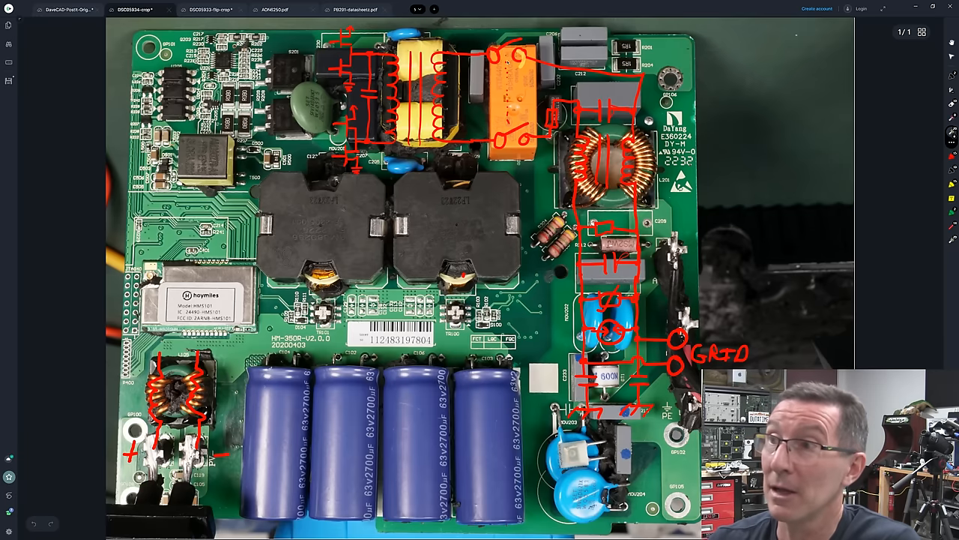
mouse_move(354, 9)
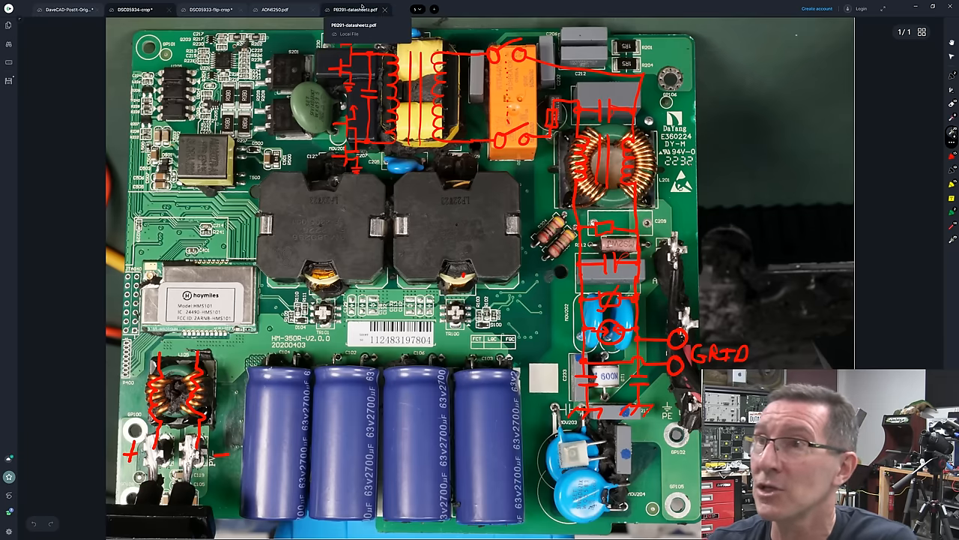
Bring up the tyco RT series 16 A relay datasheet
left_click(352, 9)
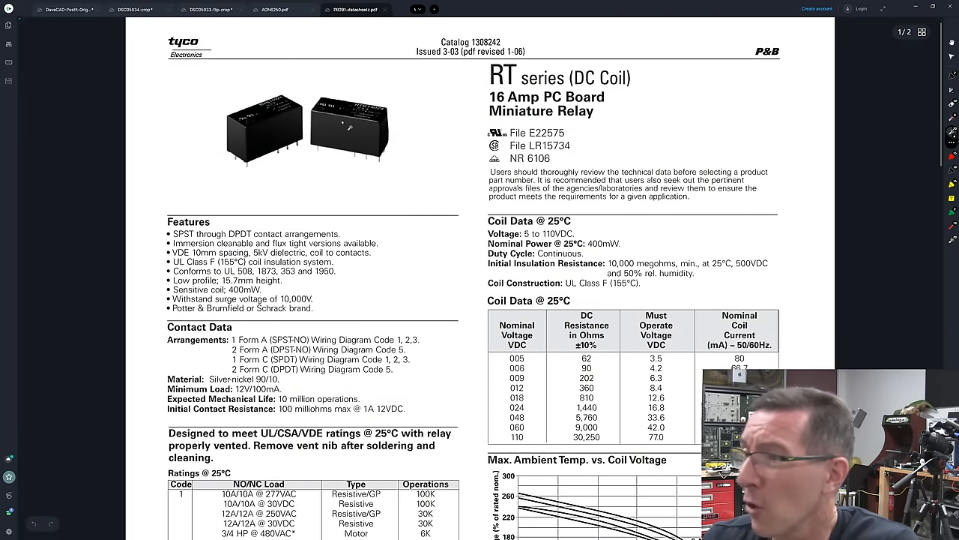
mouse_move(138, 9)
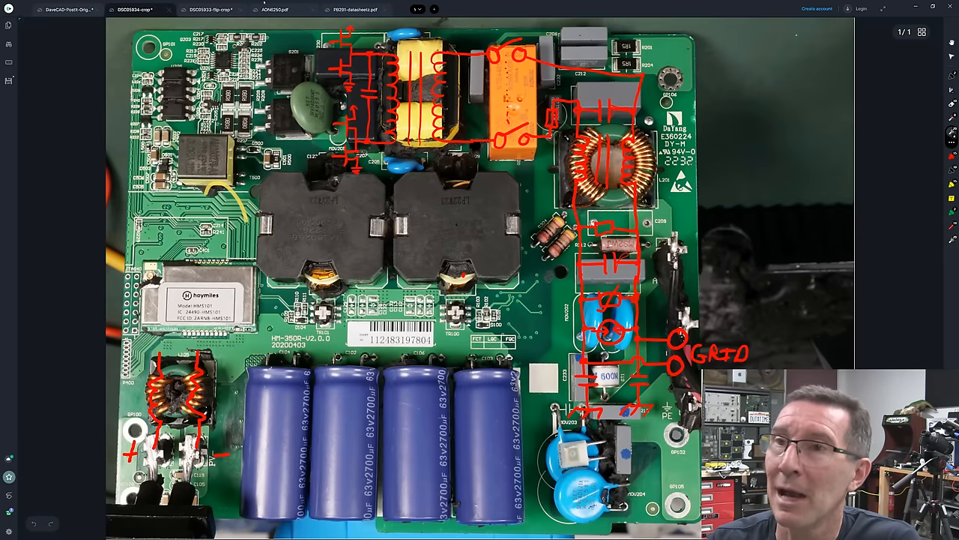
Switch to the flipped solder-side PCB photo
left_click(210, 9)
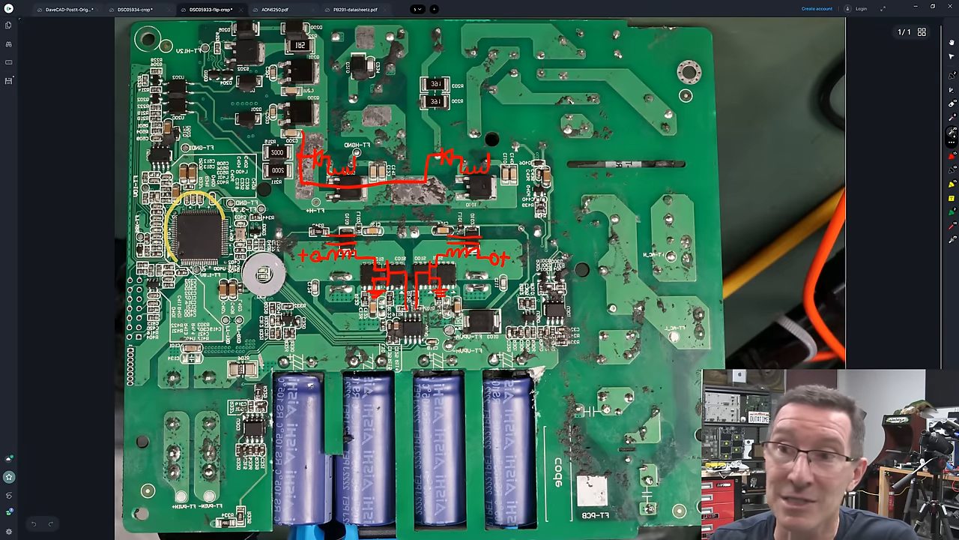
mouse_move(135, 9)
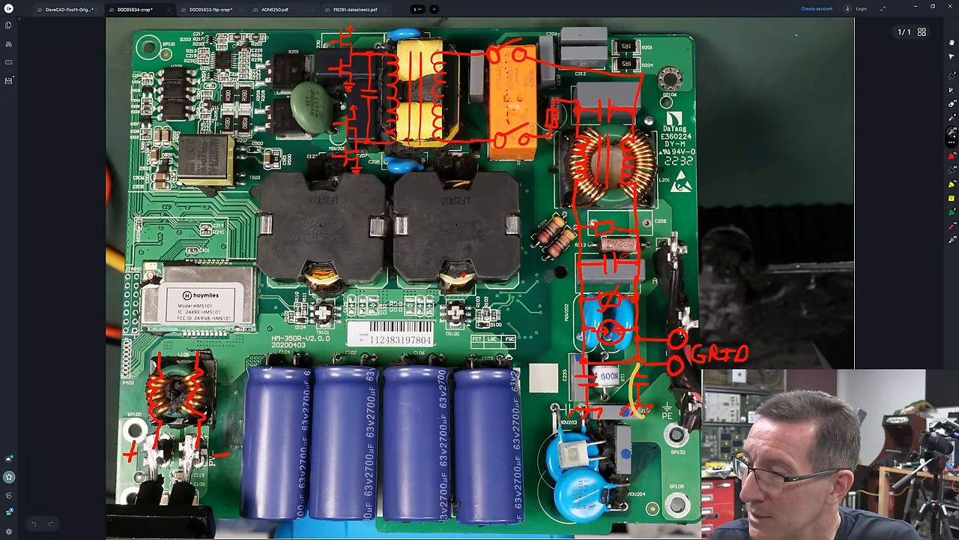
Draw a yellow line from the resistors toward the inductors, then show the solder-side photo
left_click_drag(652, 417, 682, 450)
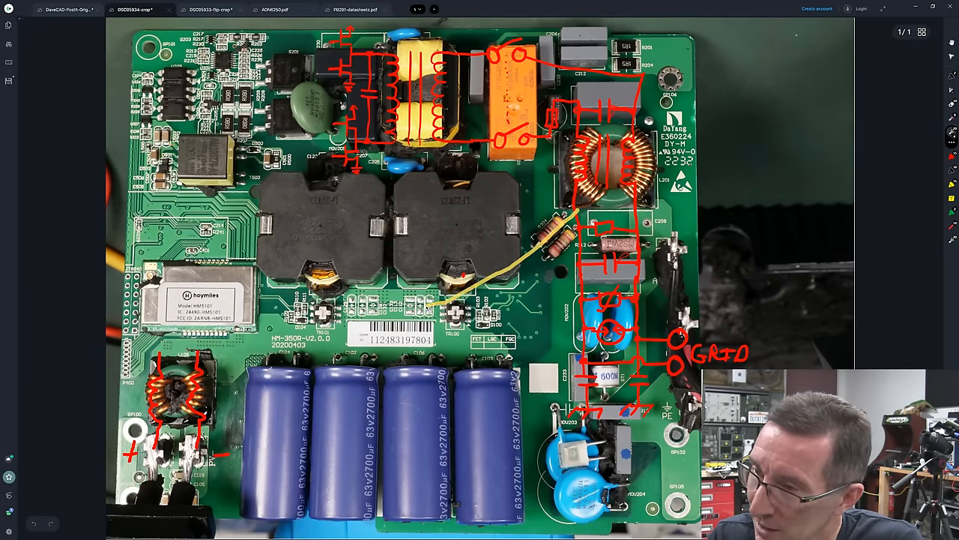
left_click(210, 9)
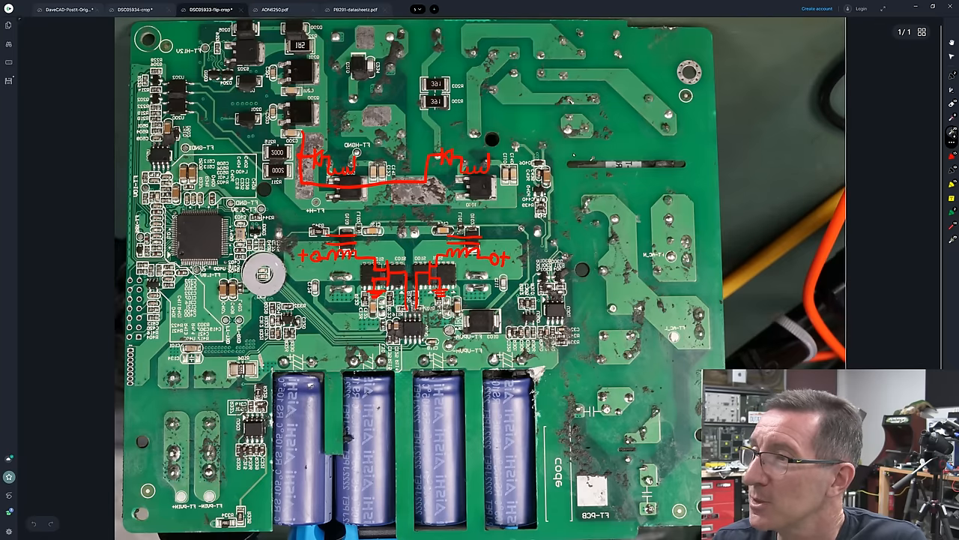
Draw short yellow strokes on the traces right of the power transistor bank
left_click_drag(570, 162, 682, 156)
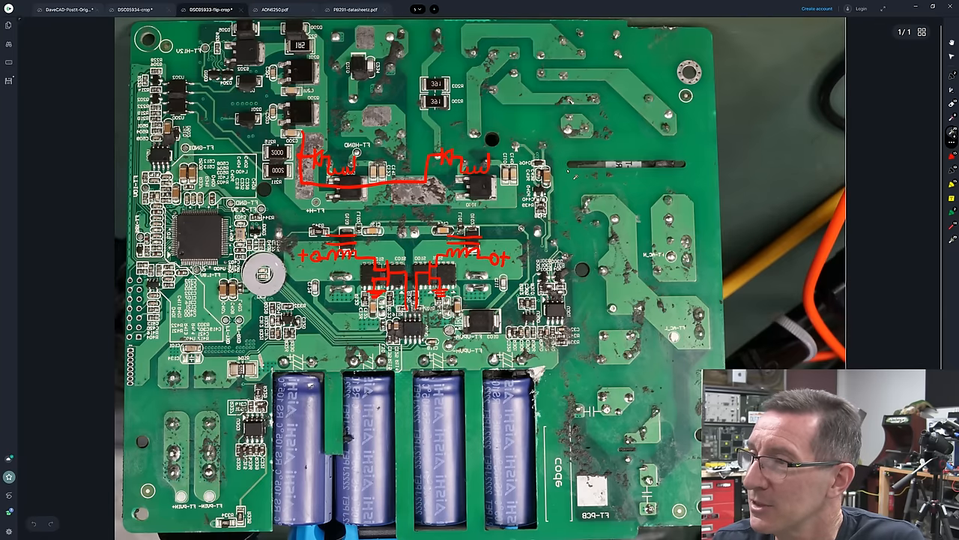
left_click_drag(571, 168, 584, 271)
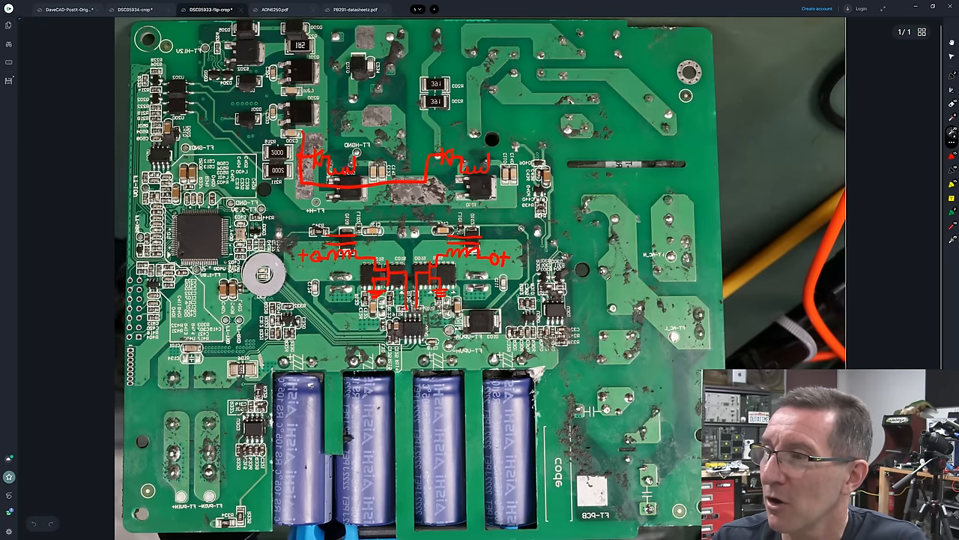
left_click_drag(555, 253, 607, 267)
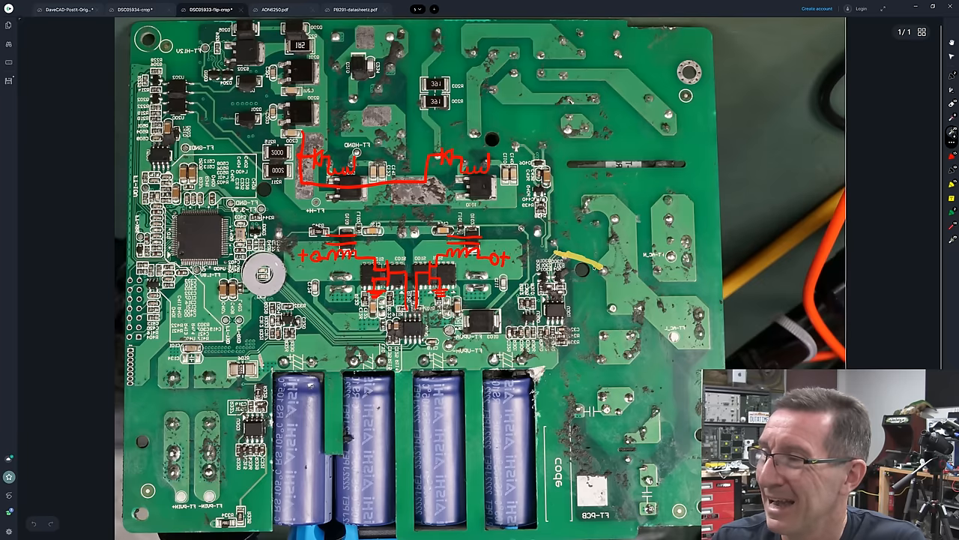